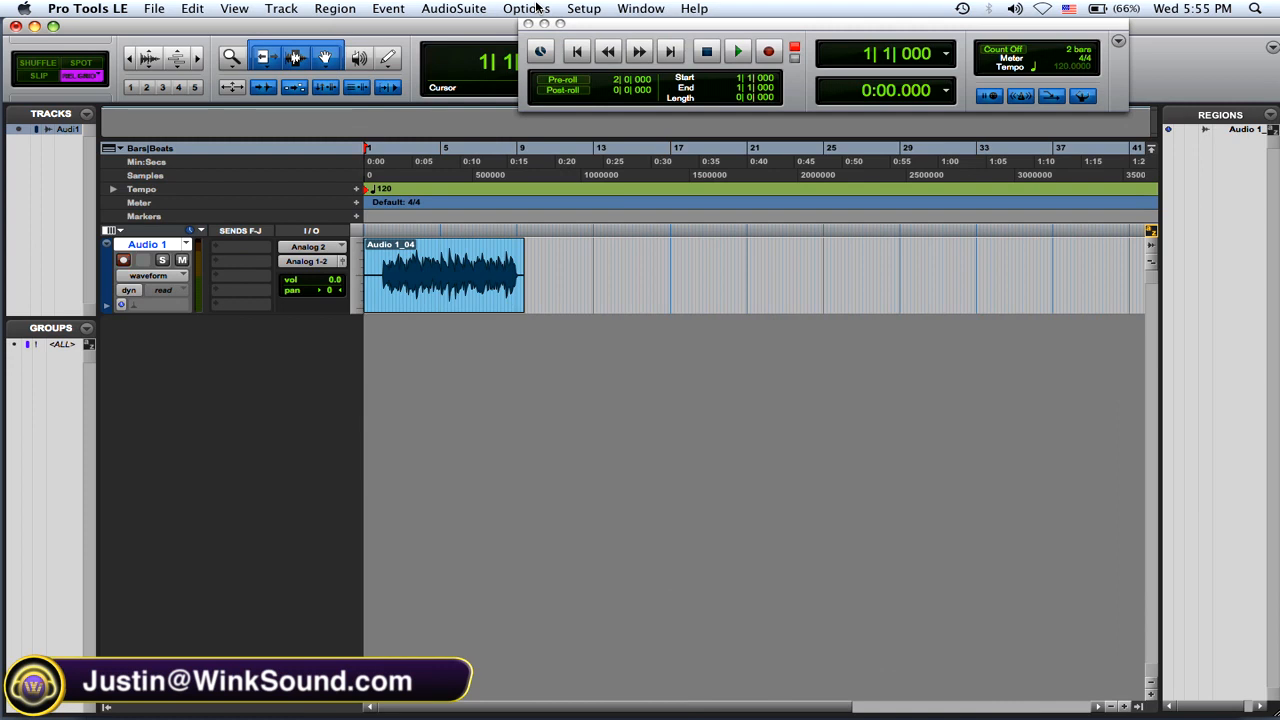
# - Choose the recording mode from the Transport's record options for Audio 1
pyautogui.click(526, 8)
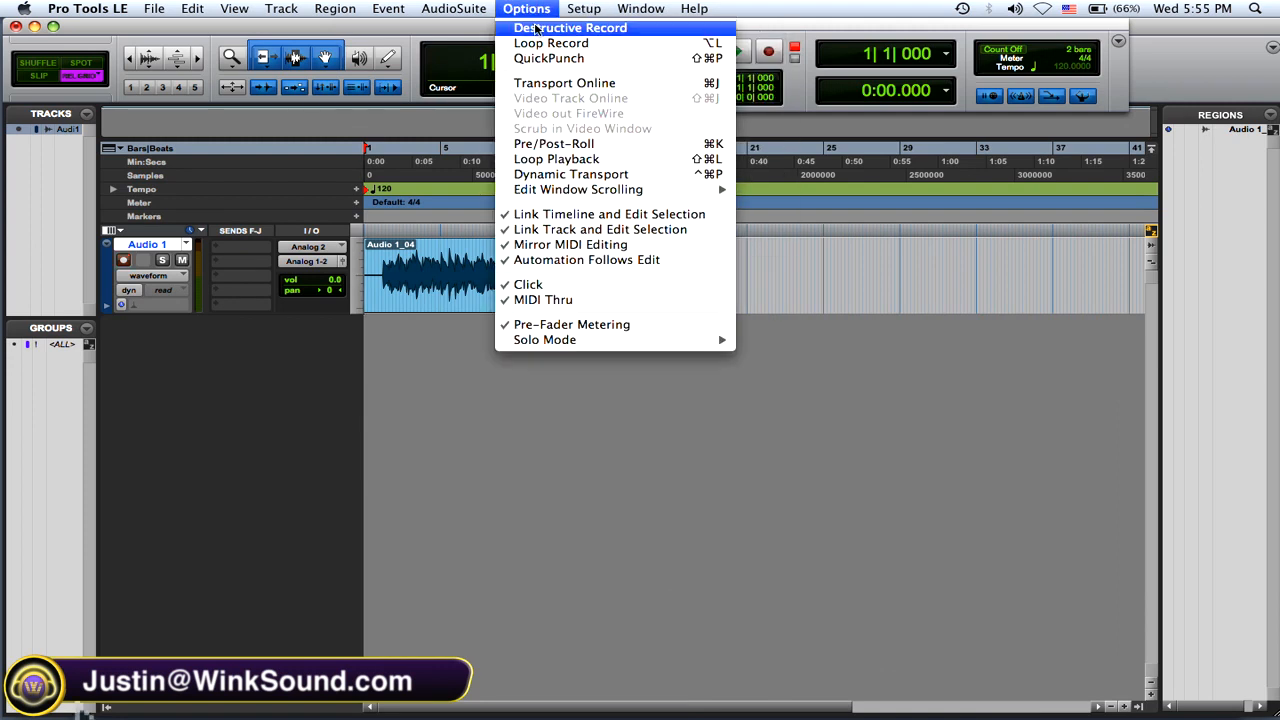
pyautogui.moveTo(548, 58)
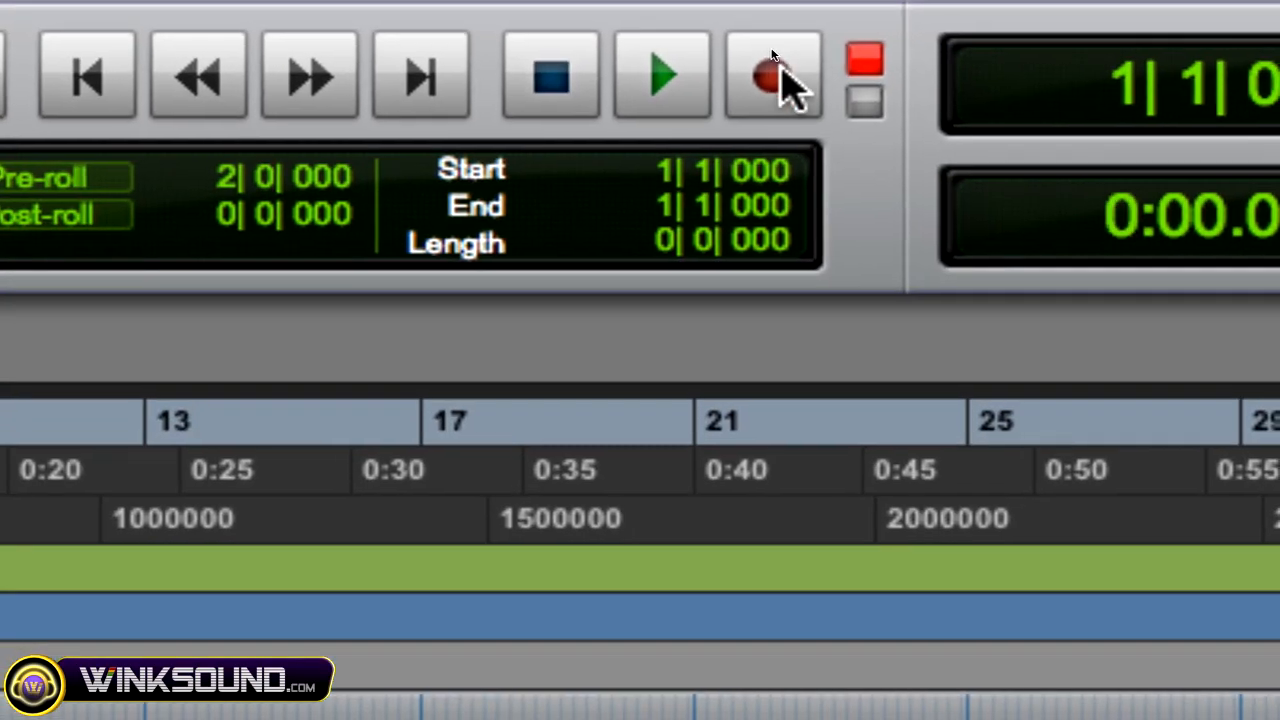
pyautogui.click(771, 76)
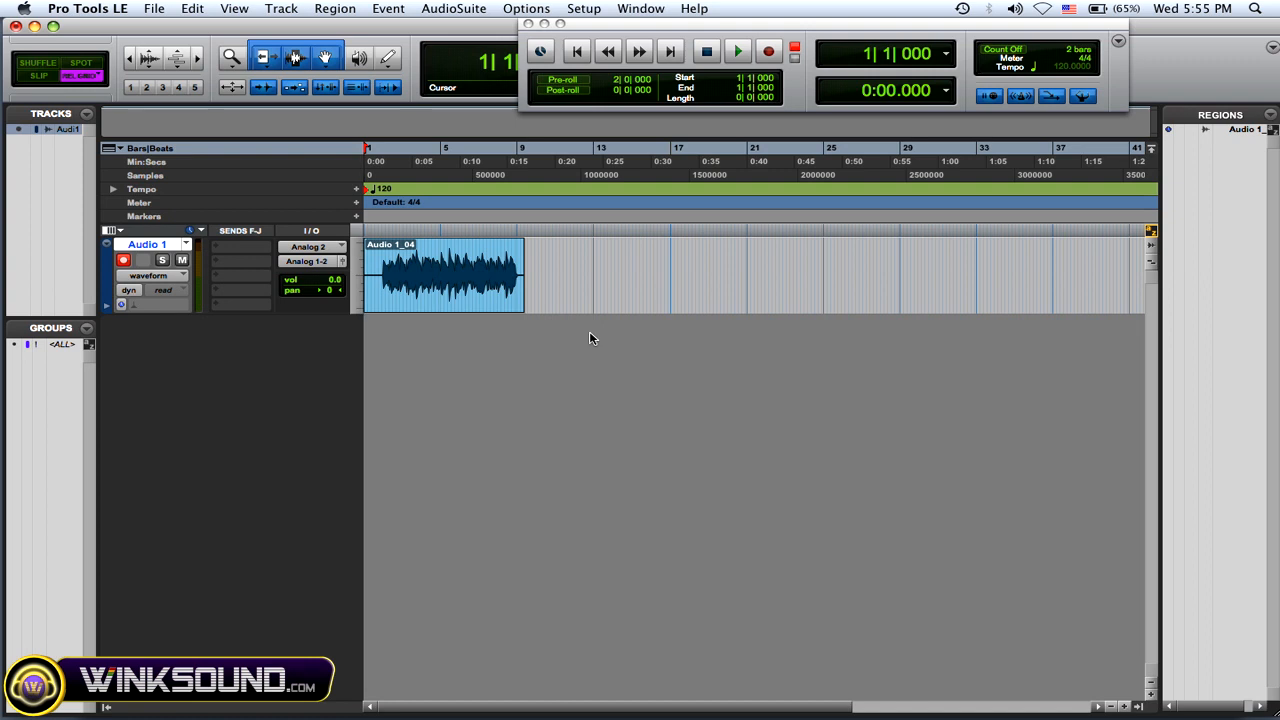
pyautogui.click(123, 260)
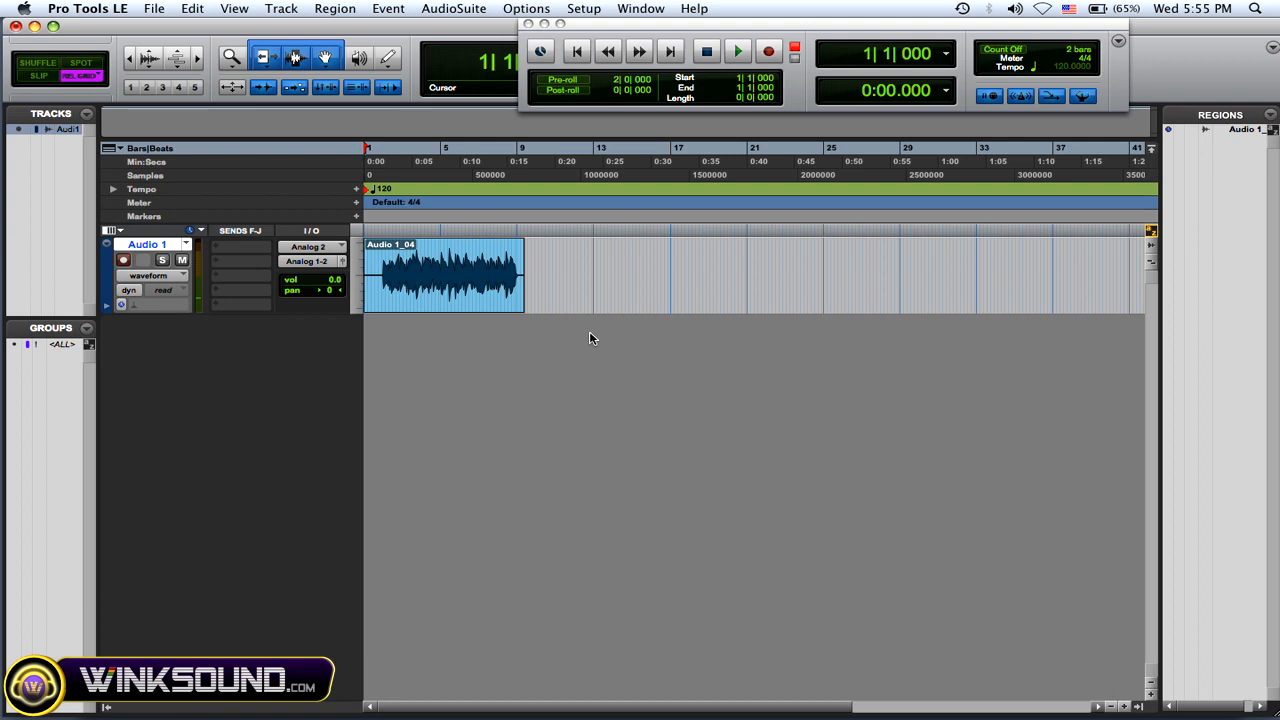
pyautogui.moveTo(538, 73)
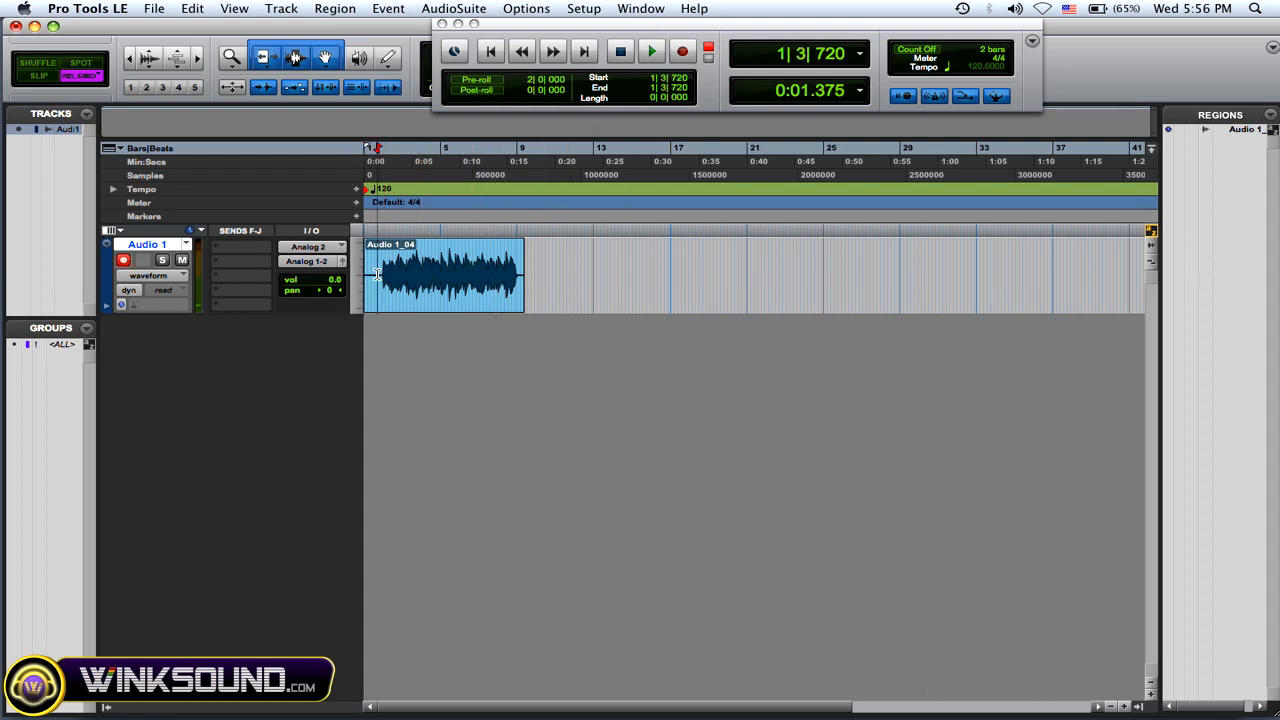
# - Audition the existing Audio 1_04 take from early in bar 1, then stop
pyautogui.click(651, 51)
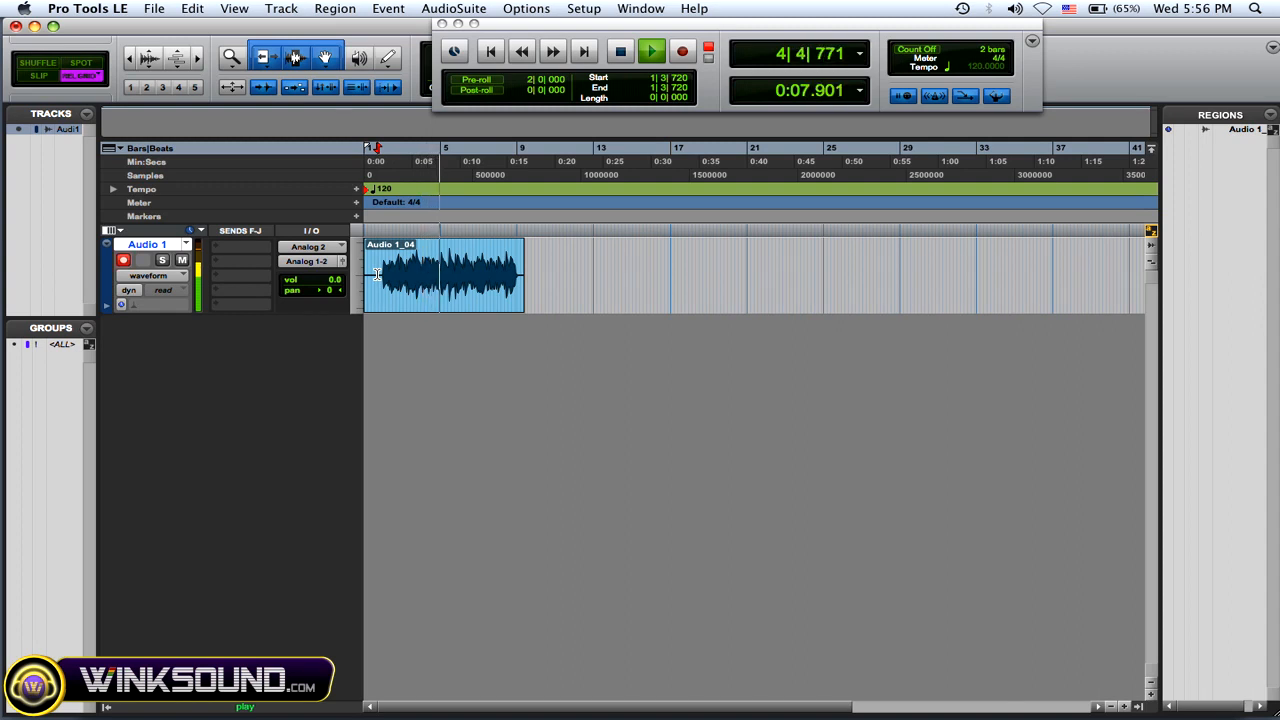
pyautogui.click(651, 51)
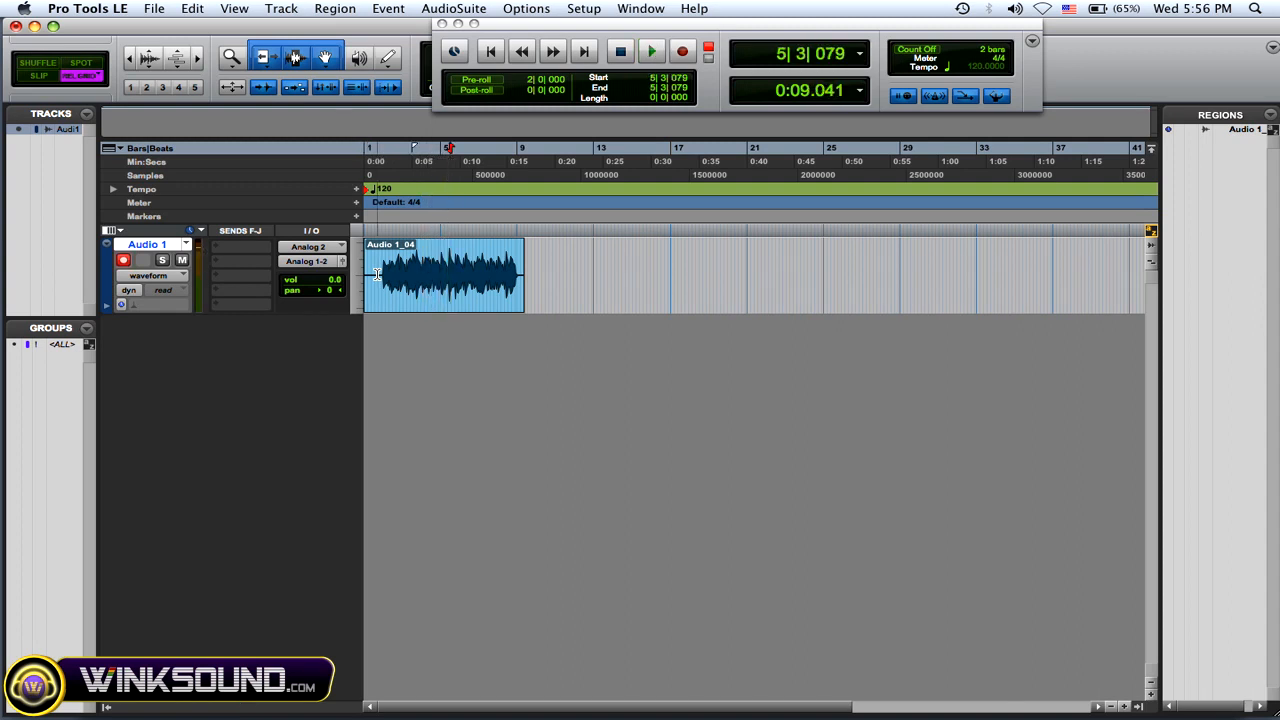
pyautogui.click(490, 51)
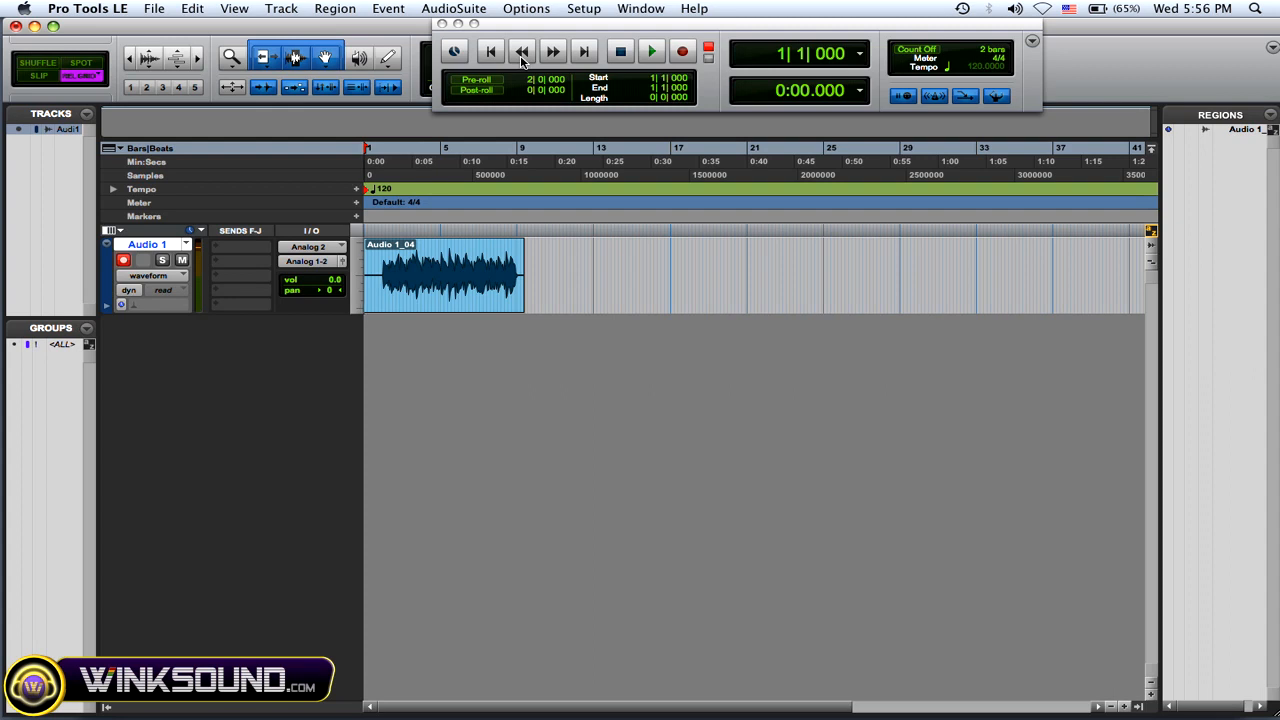
pyautogui.moveTo(521, 51)
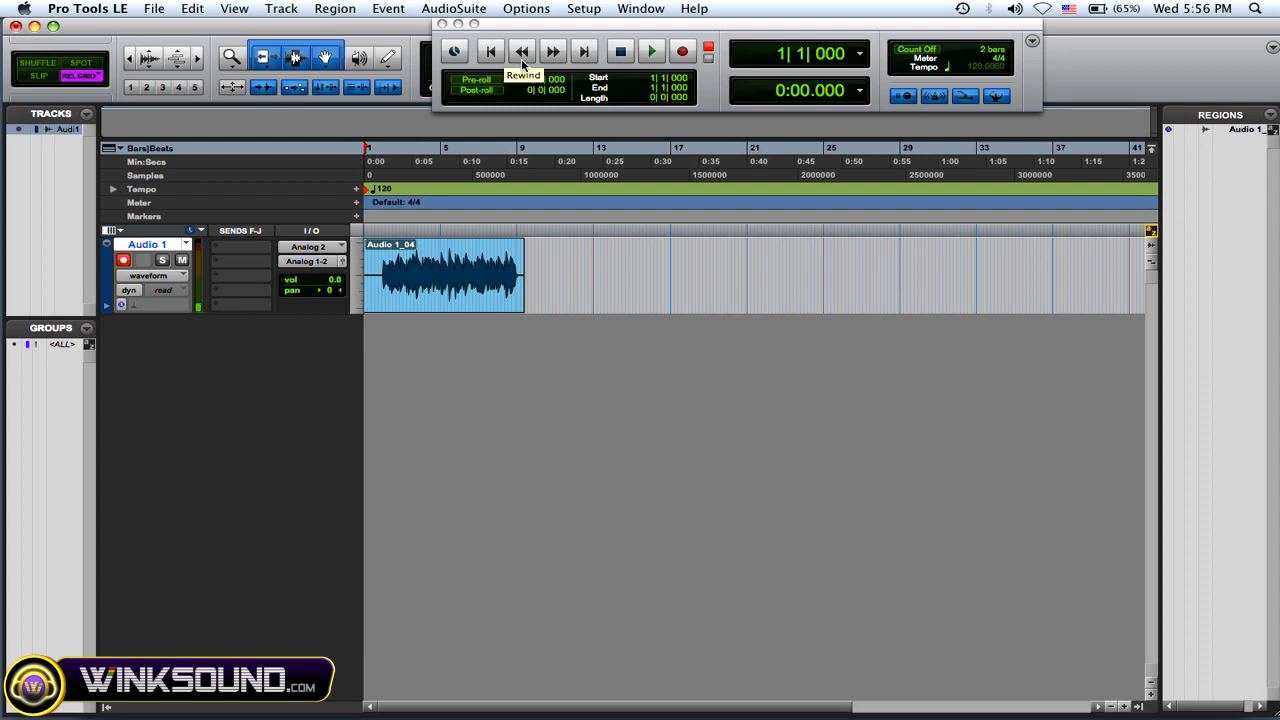
# - Record a new take over the opening bars of Audio 1, creating region Audio 1_05
pyautogui.click(683, 51)
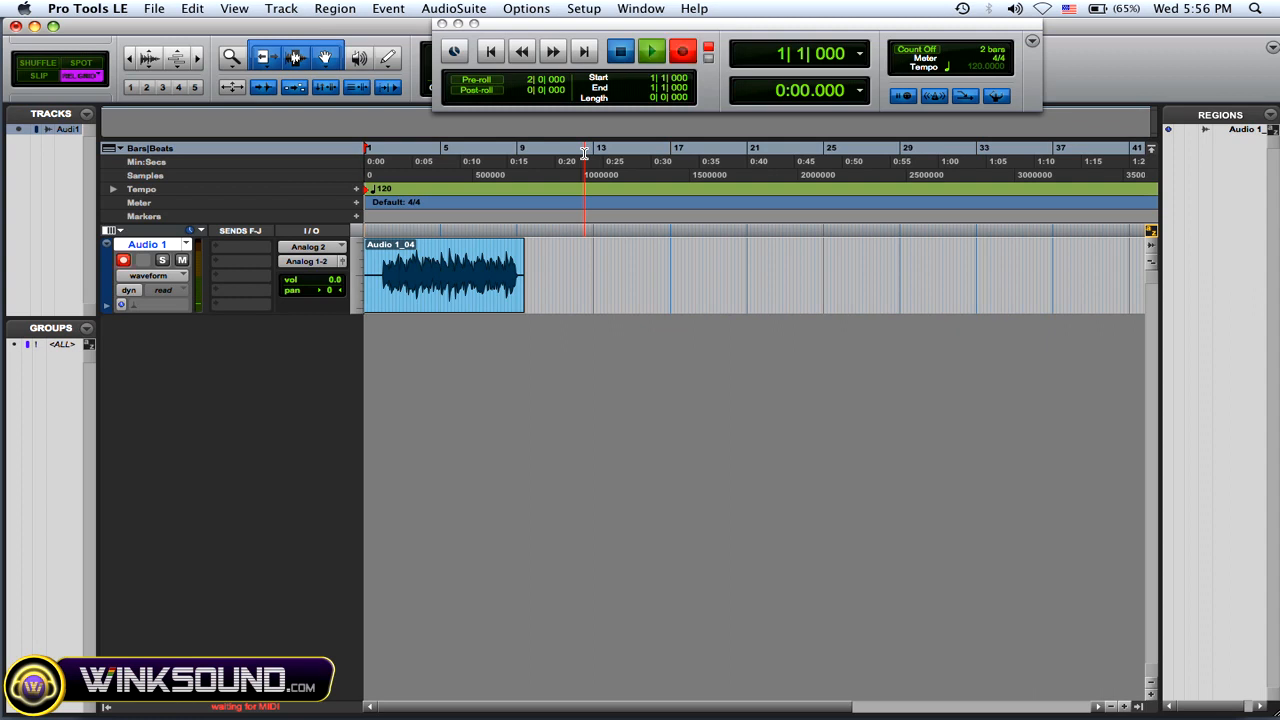
pyautogui.click(650, 51)
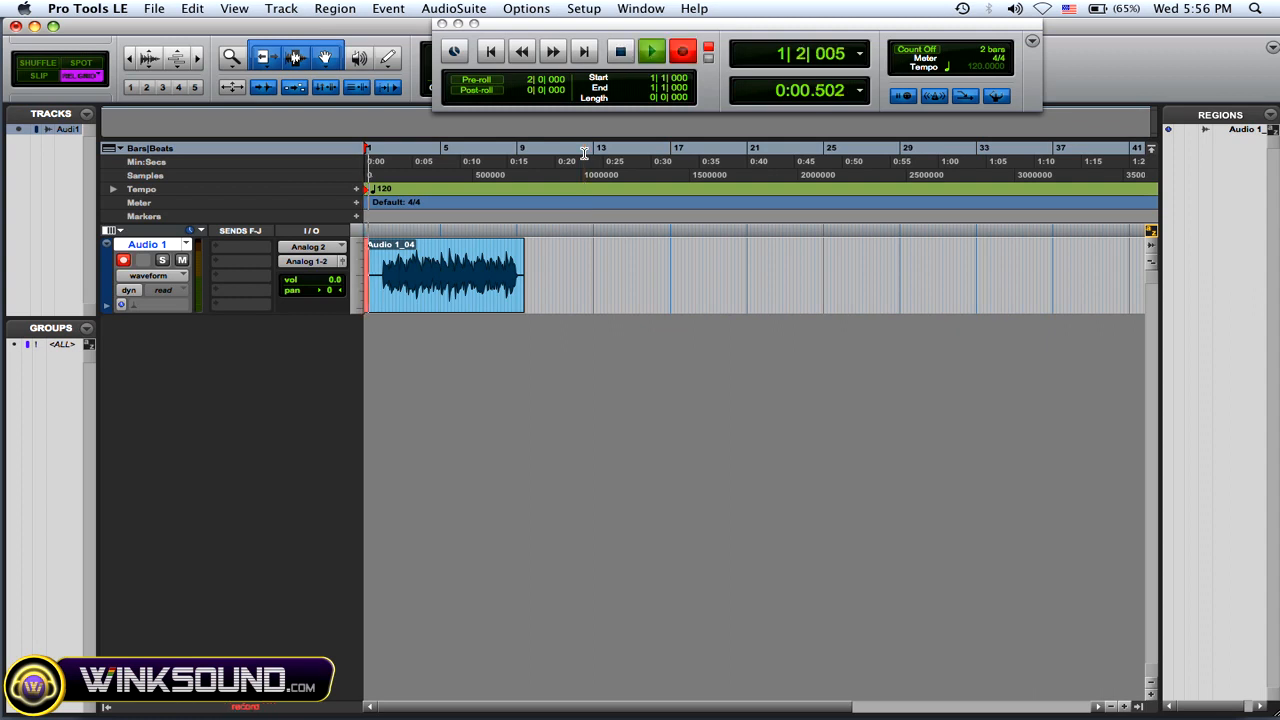
pyautogui.click(651, 51)
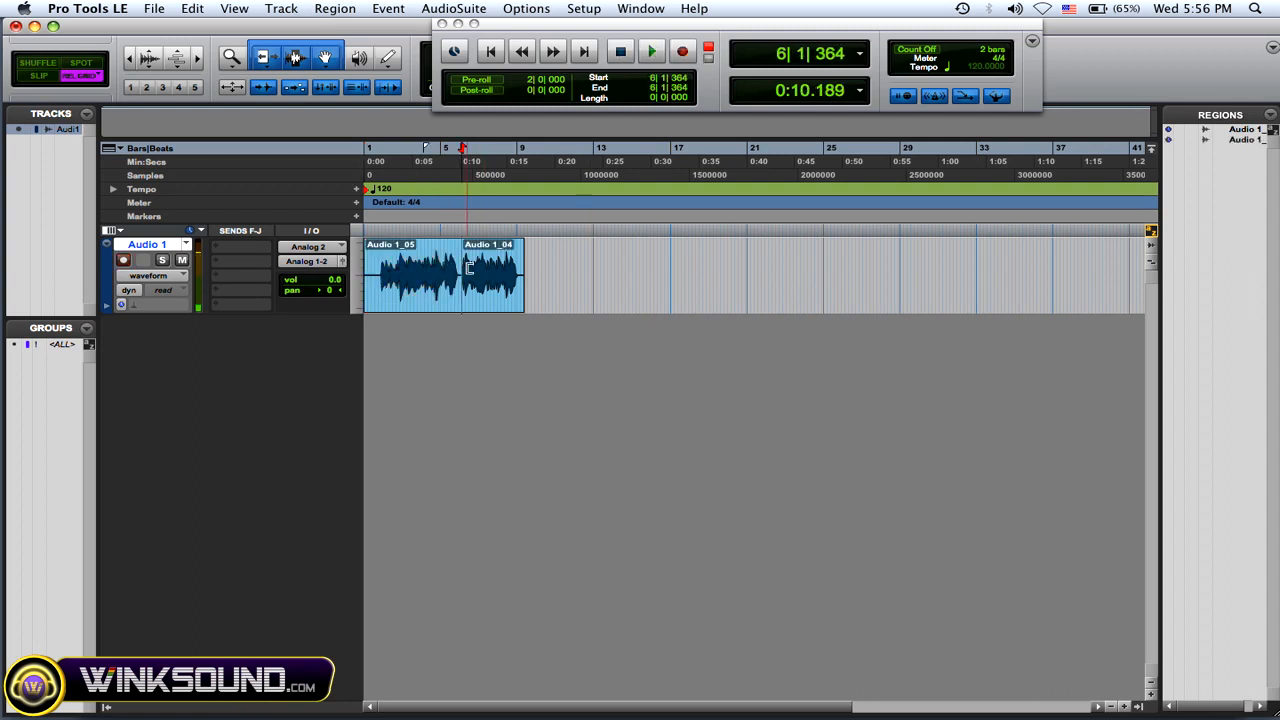
pyautogui.click(122, 259)
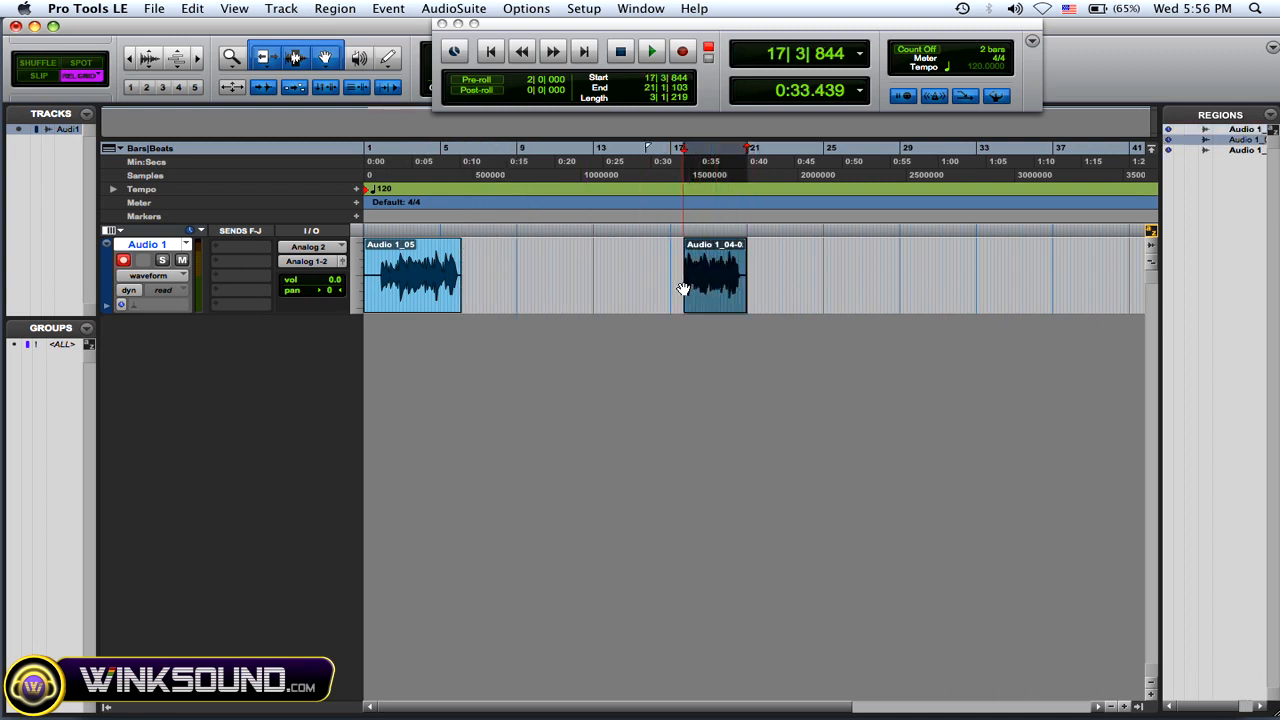
# - Shift the leftover Audio 1_04 piece along the Audio 1 track
pyautogui.moveTo(713, 275); pyautogui.dragTo(665, 275)
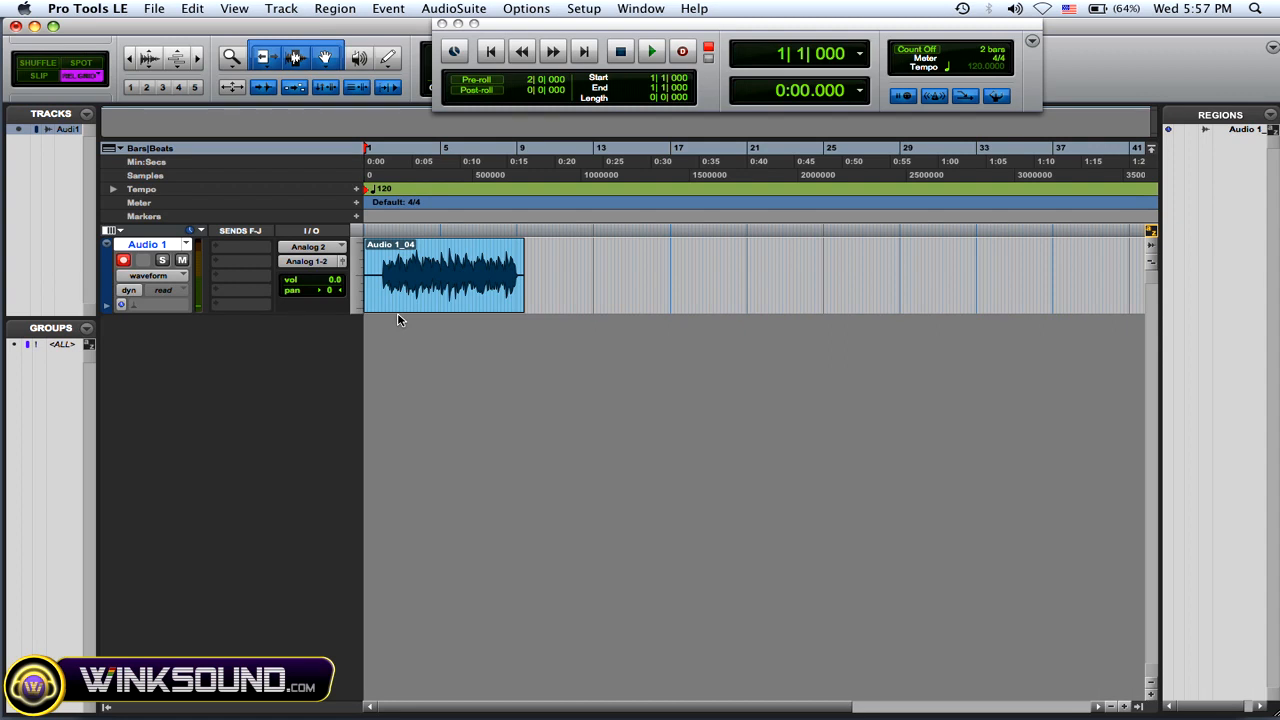
pyautogui.click(483, 275)
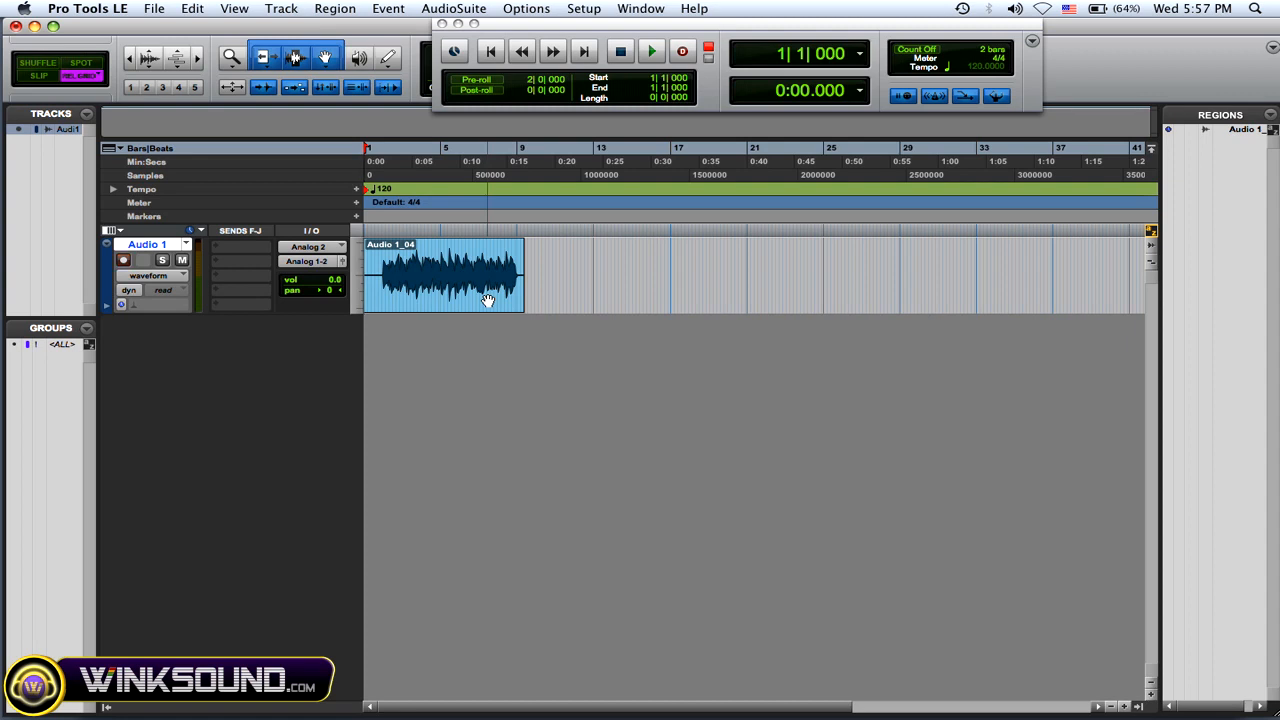
pyautogui.click(122, 260)
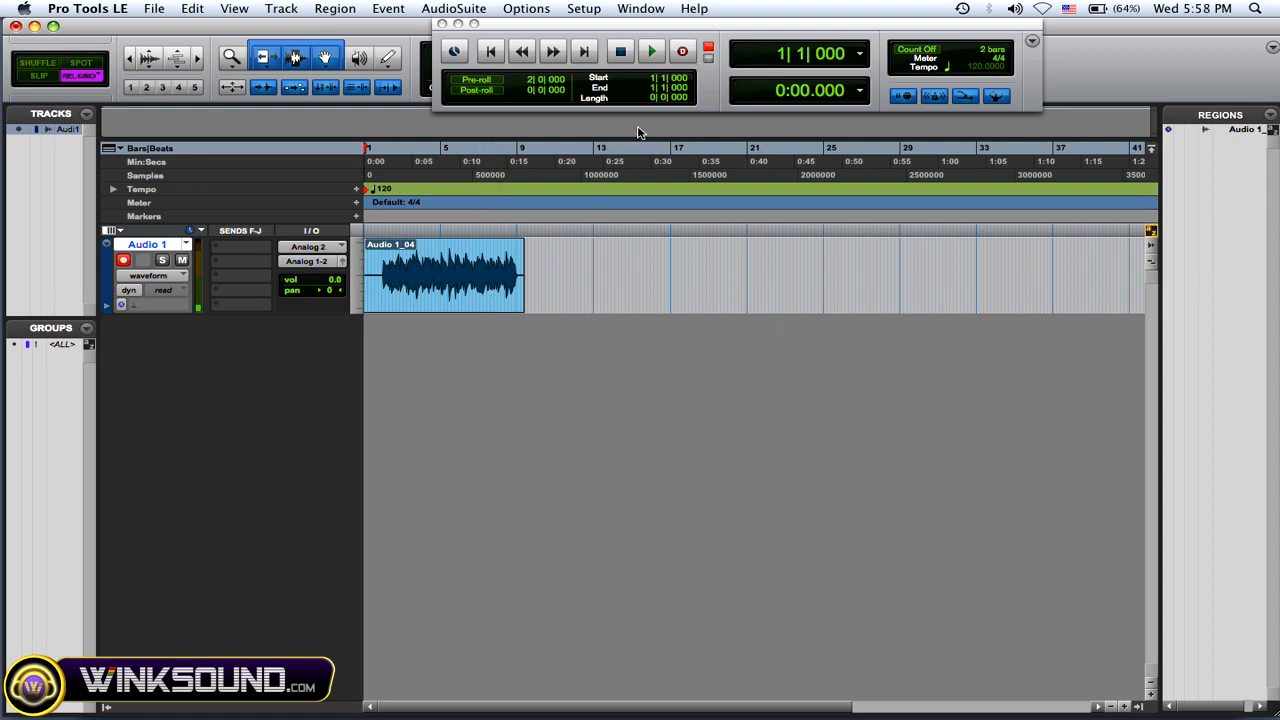
# - Arm recording and start a Destructive Record pass over Audio 1_04 from the start
pyautogui.click(683, 51)
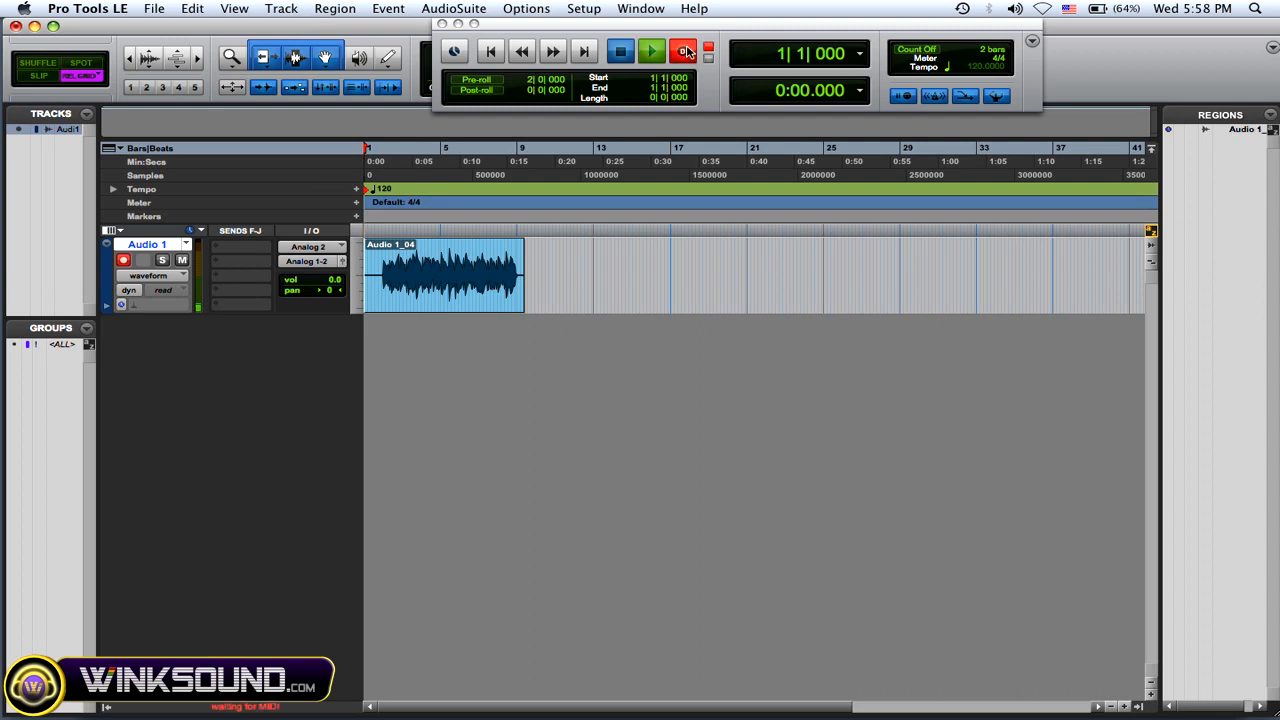
pyautogui.moveTo(684, 52)
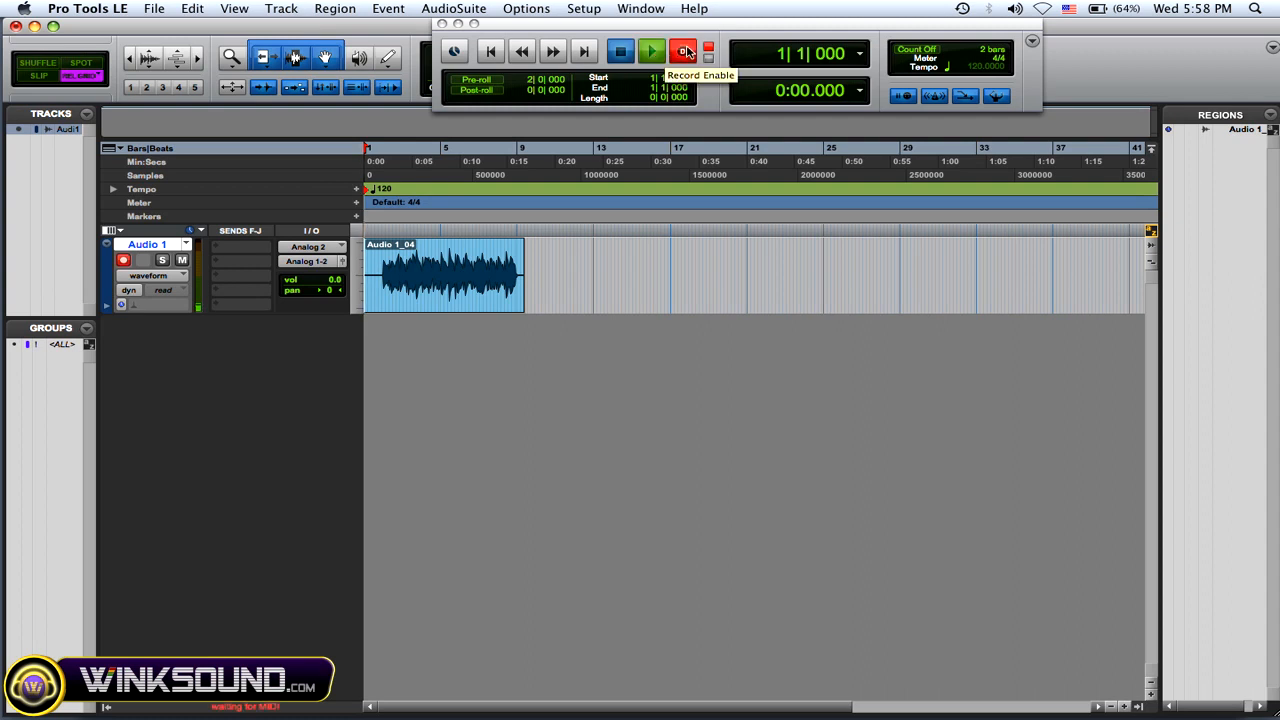
pyautogui.click(651, 52)
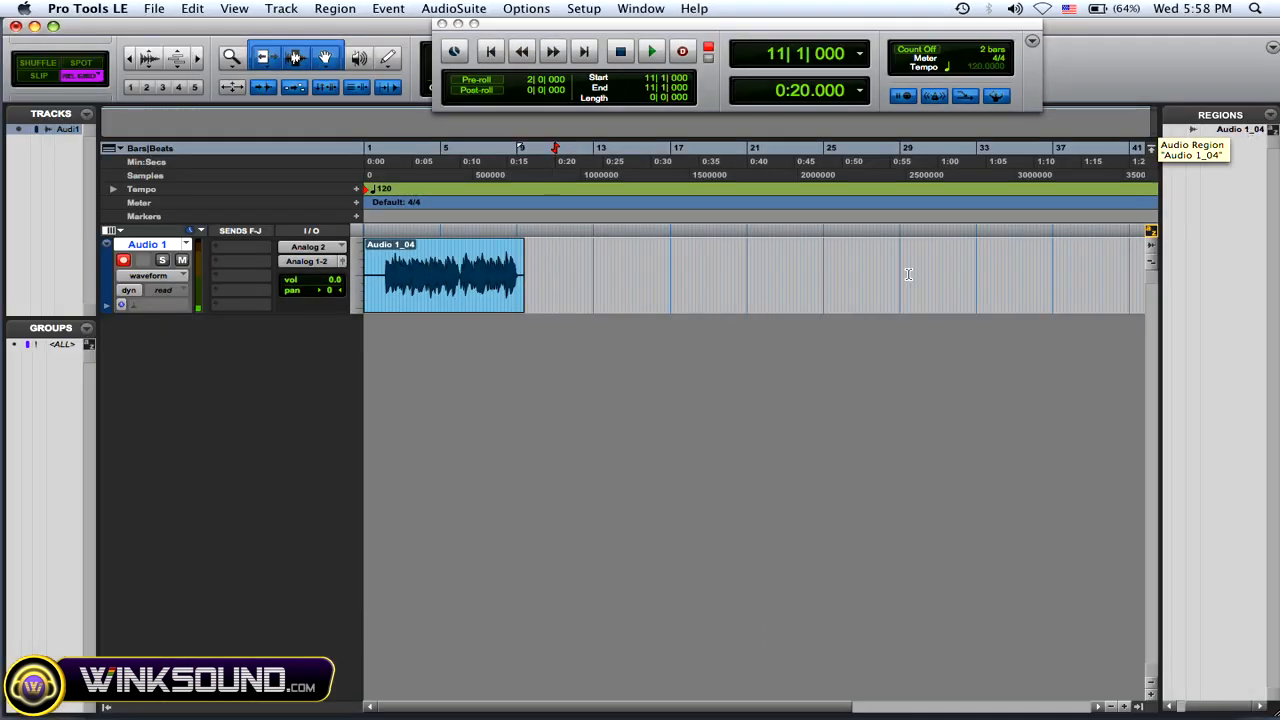
pyautogui.moveTo(491, 367)
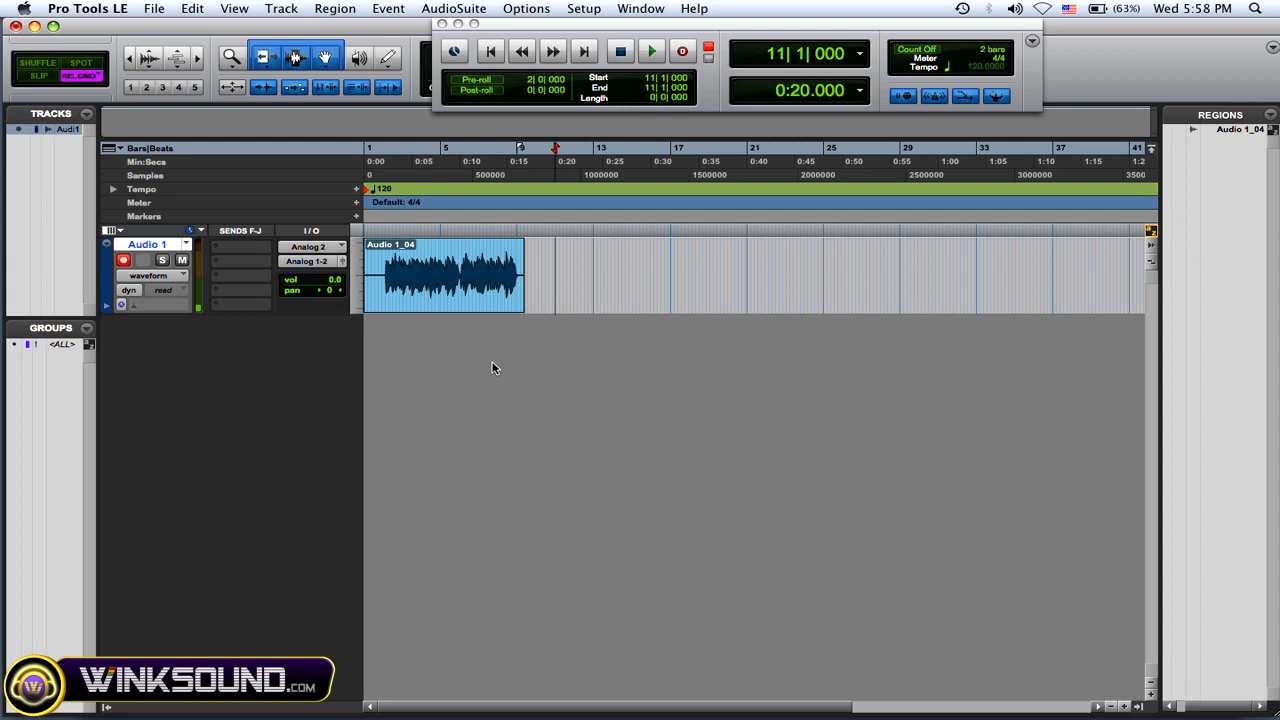